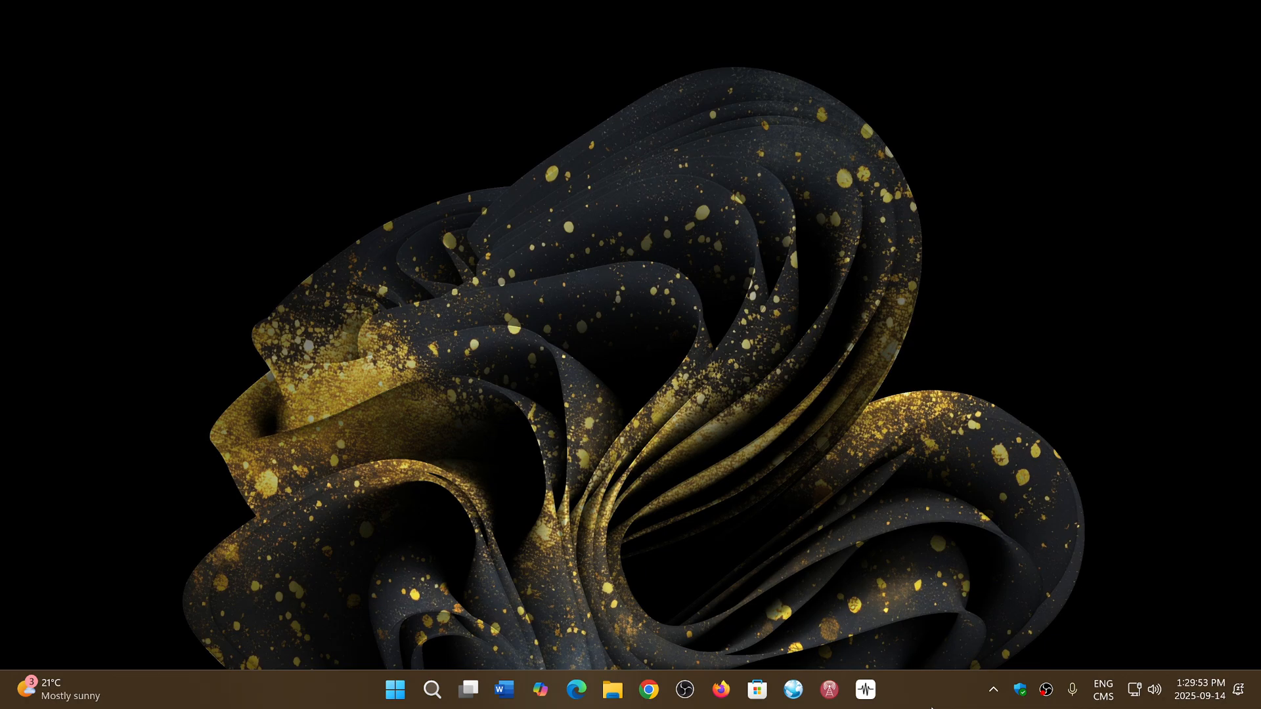
{"action": "mouse_move", "coordinate": [576, 689]}
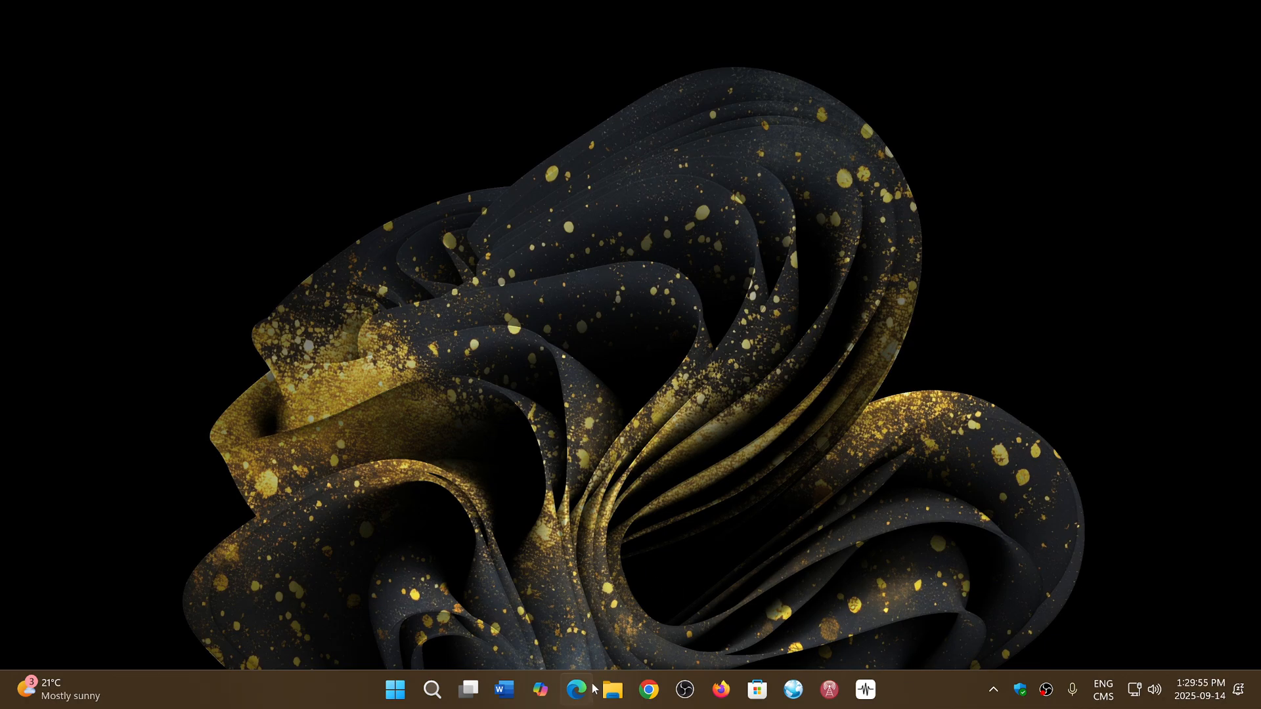
Step: Launch Microsoft Edge from the taskbar so a new tab appears
{"action": "left_click", "coordinate": [576, 690]}
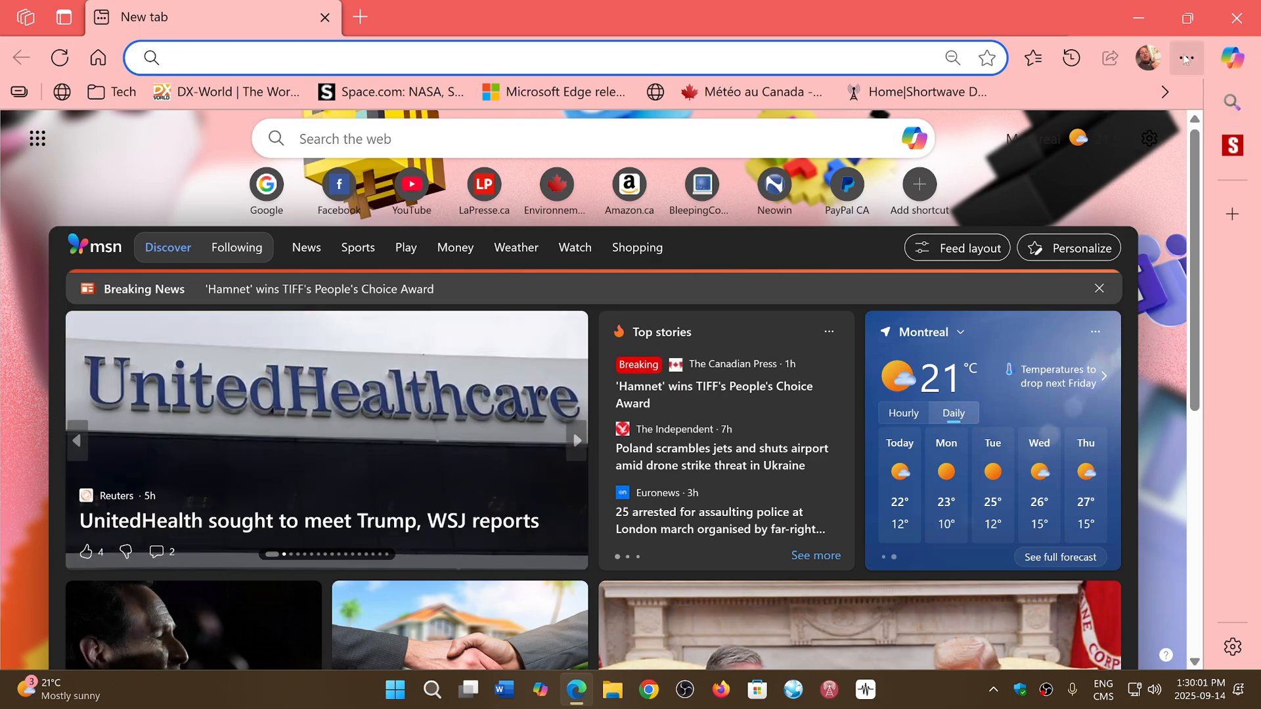
Step: Expand the Settings and more menu to reach Help and feedback
{"action": "left_click", "coordinate": [1185, 58]}
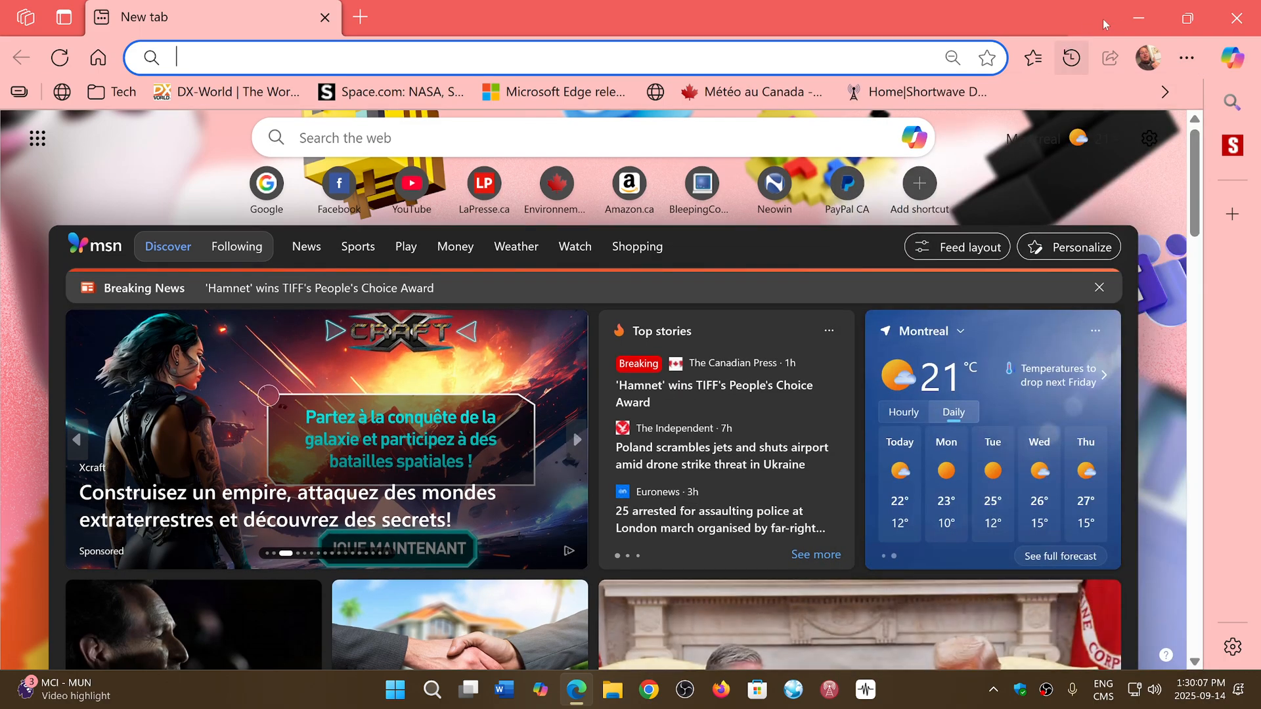
{"action": "left_click", "coordinate": [1185, 56]}
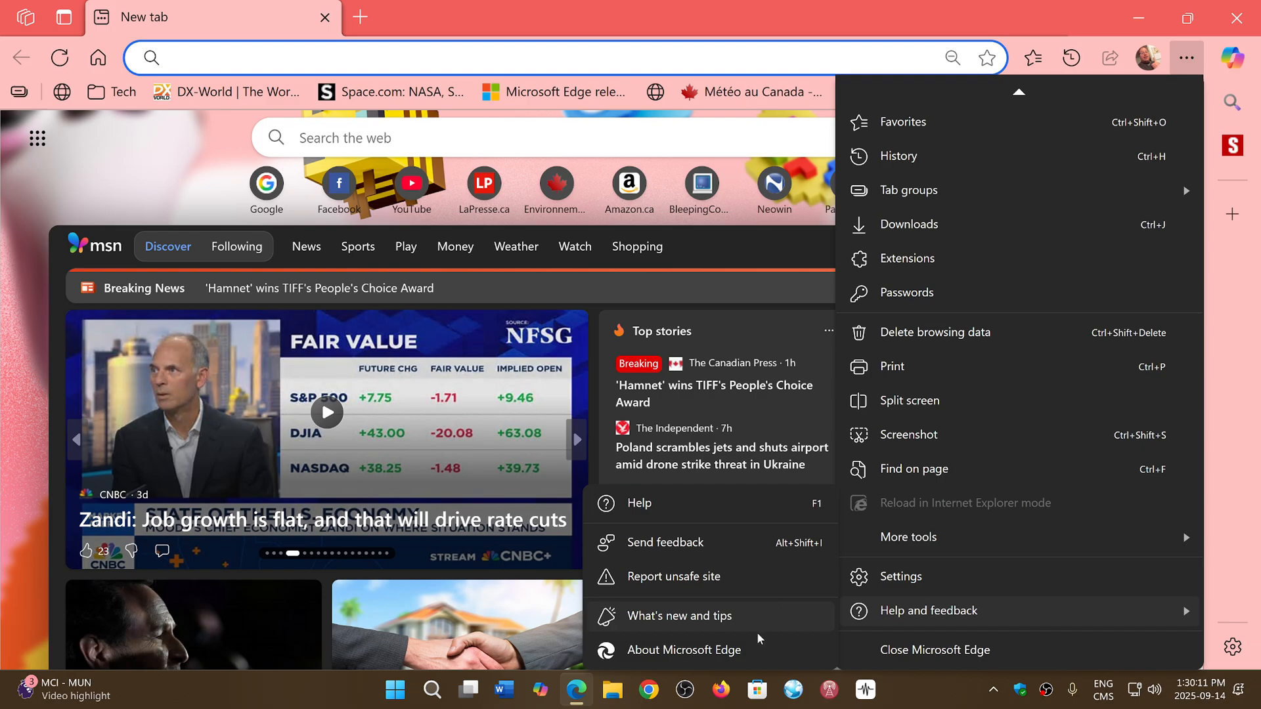
Step: Show the About Microsoft Edge page reporting version 140.0.3485.66 is up to date
{"action": "left_click", "coordinate": [684, 650]}
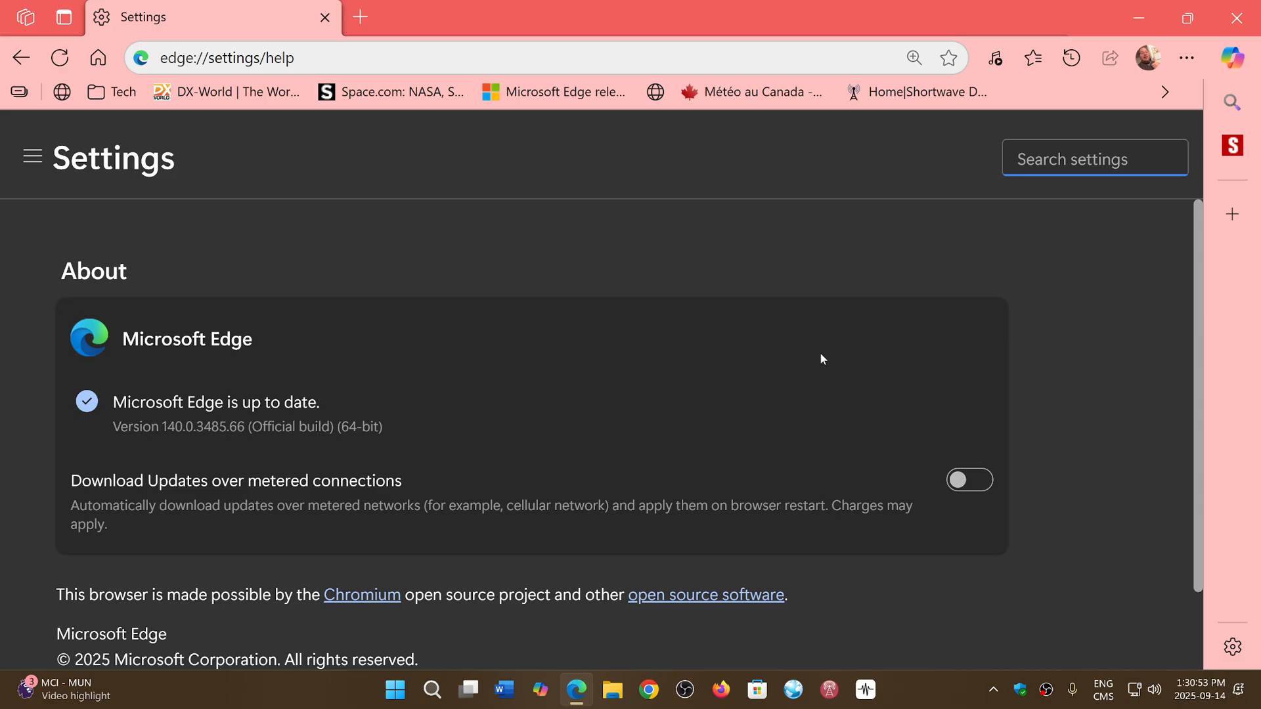
{"action": "left_click", "coordinate": [1094, 159]}
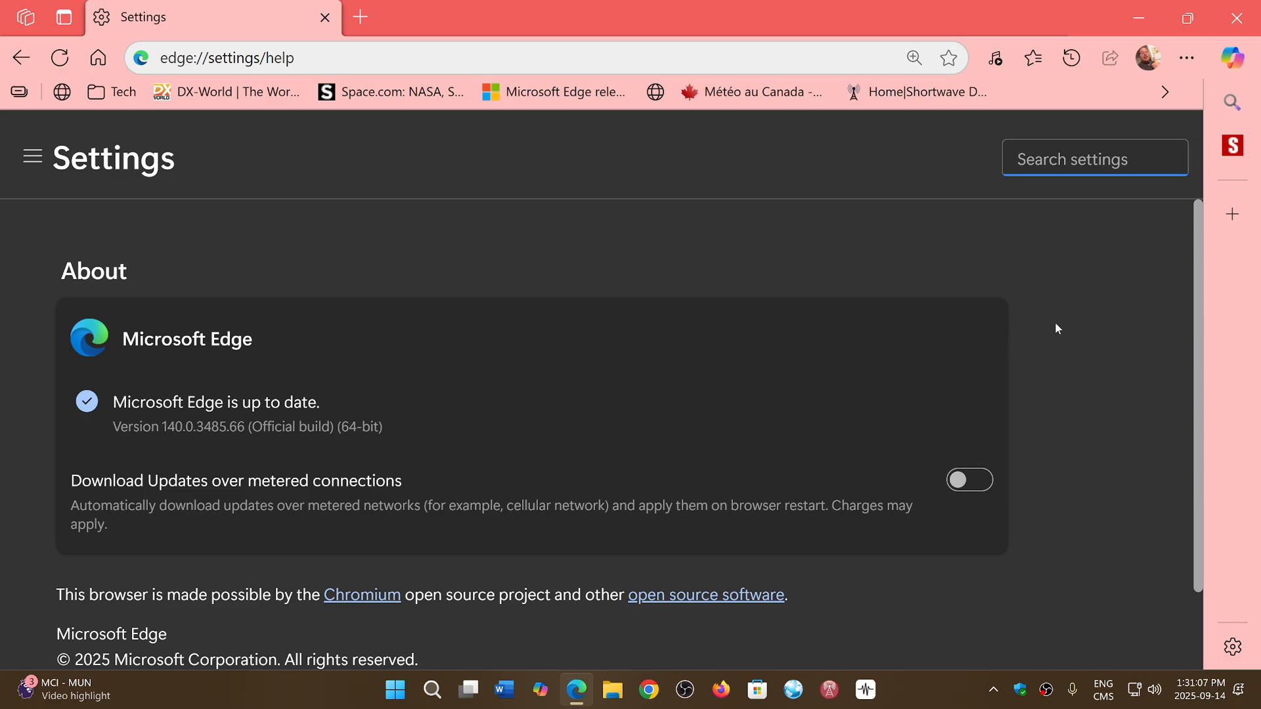
{"action": "mouse_move", "coordinate": [1105, 391]}
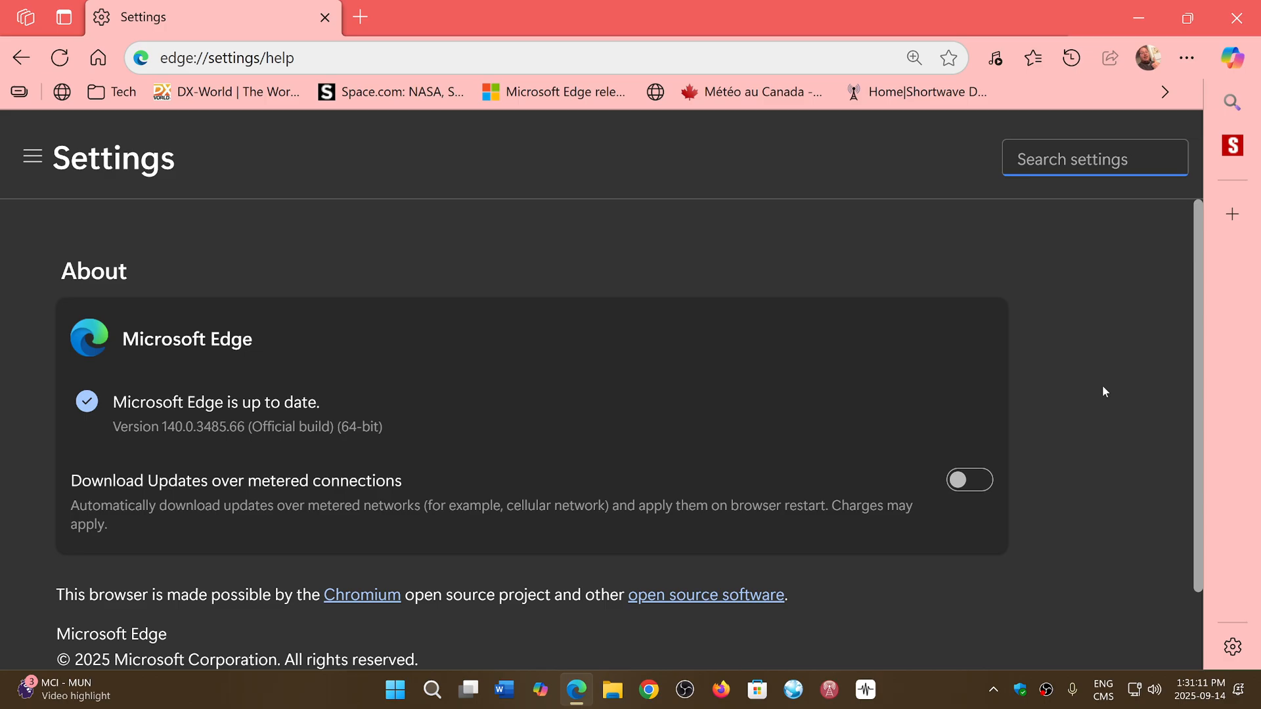
{"action": "mouse_move", "coordinate": [704, 294]}
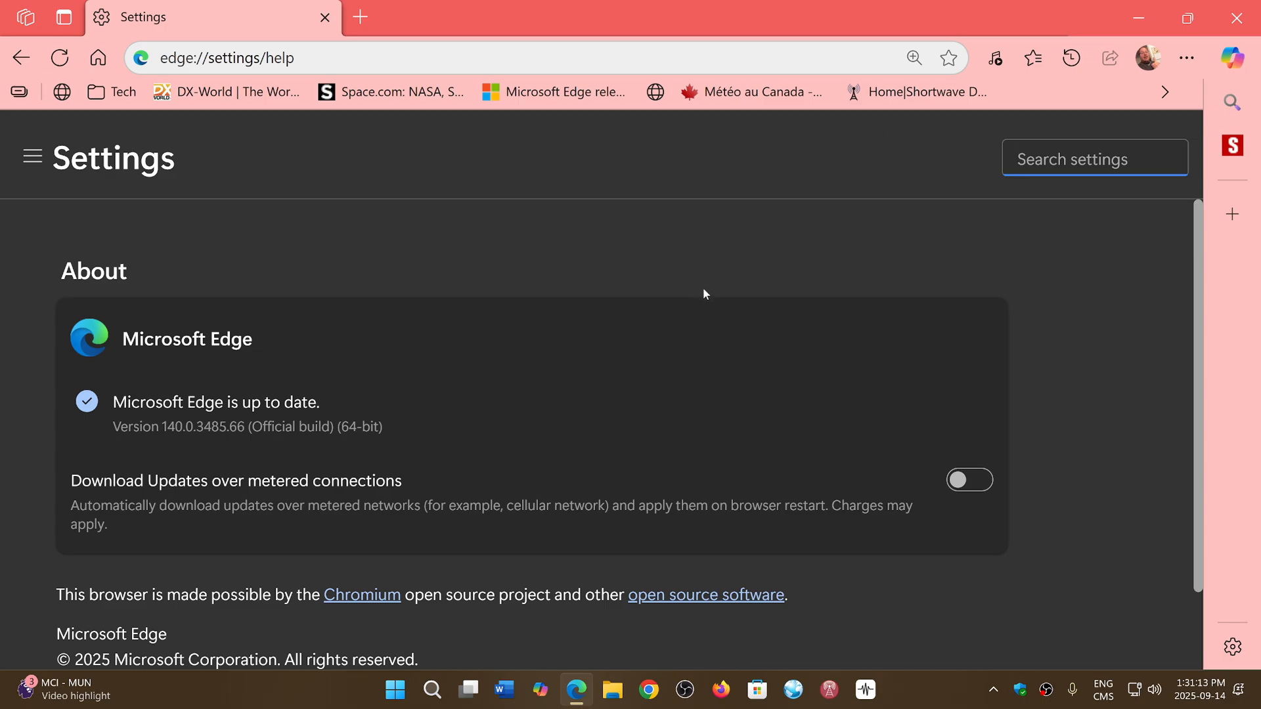
{"action": "left_click", "coordinate": [1094, 158]}
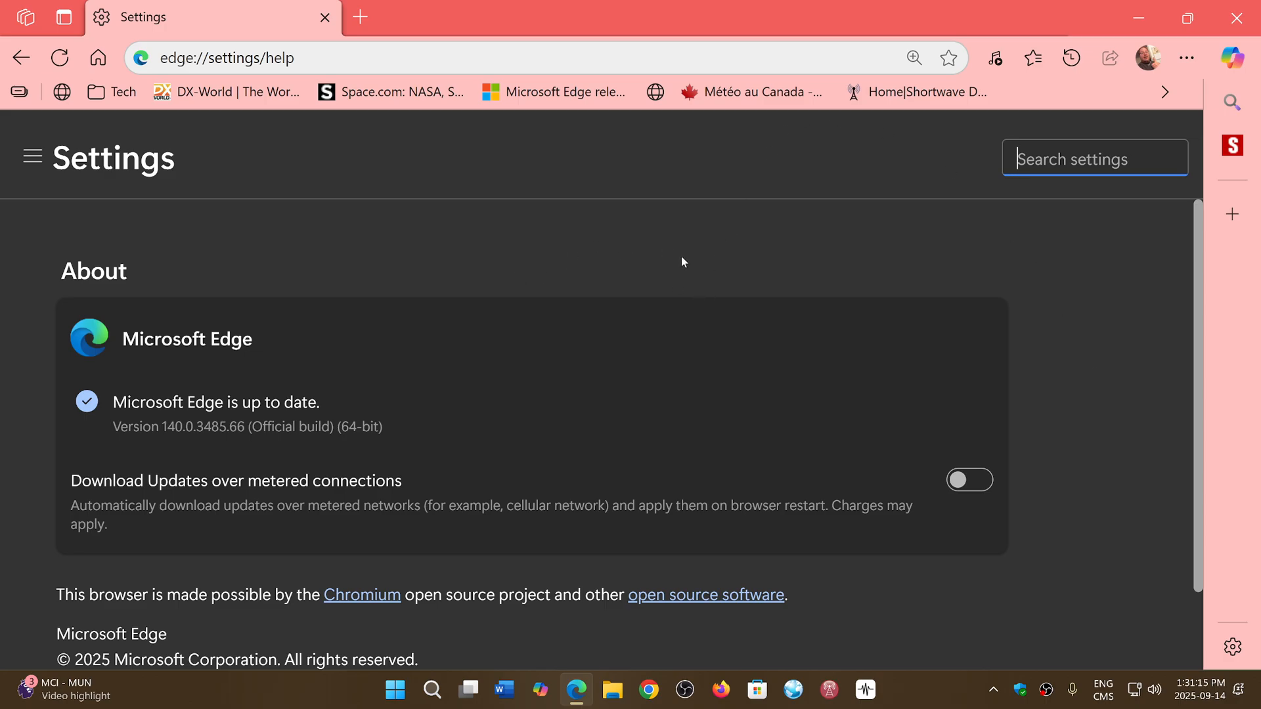
{"action": "mouse_move", "coordinate": [1000, 232]}
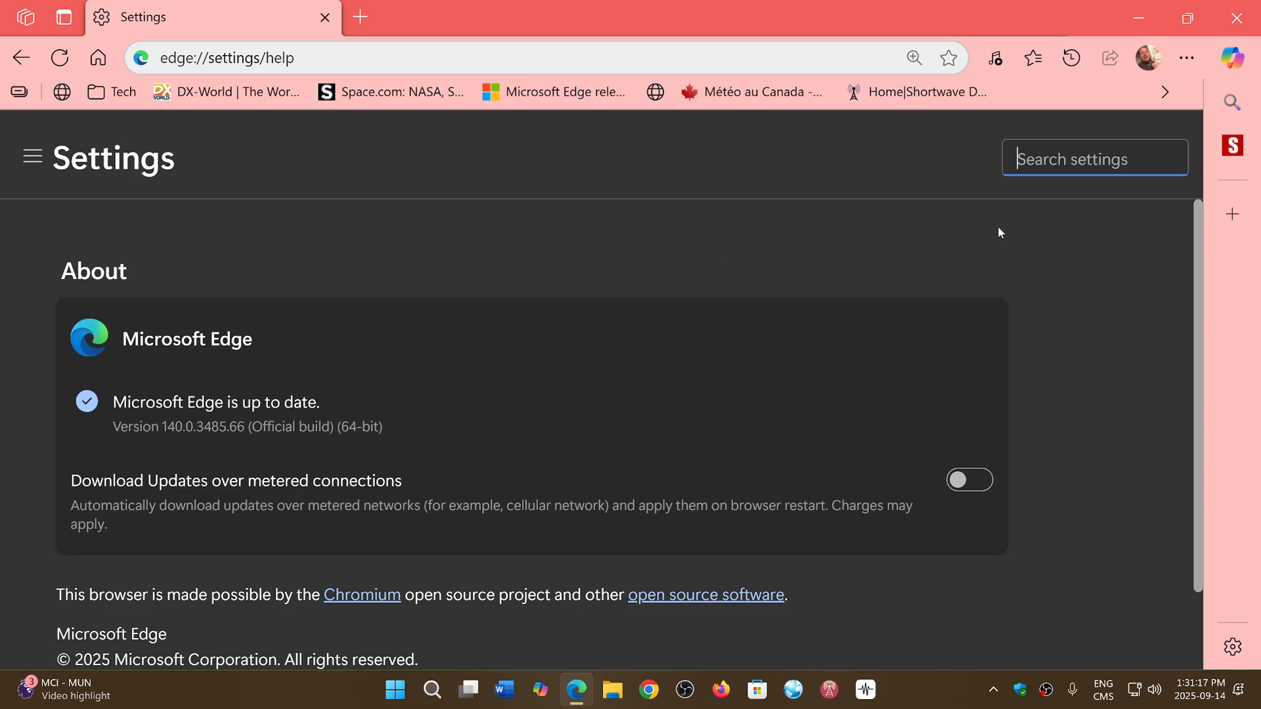
{"action": "mouse_move", "coordinate": [1173, 263]}
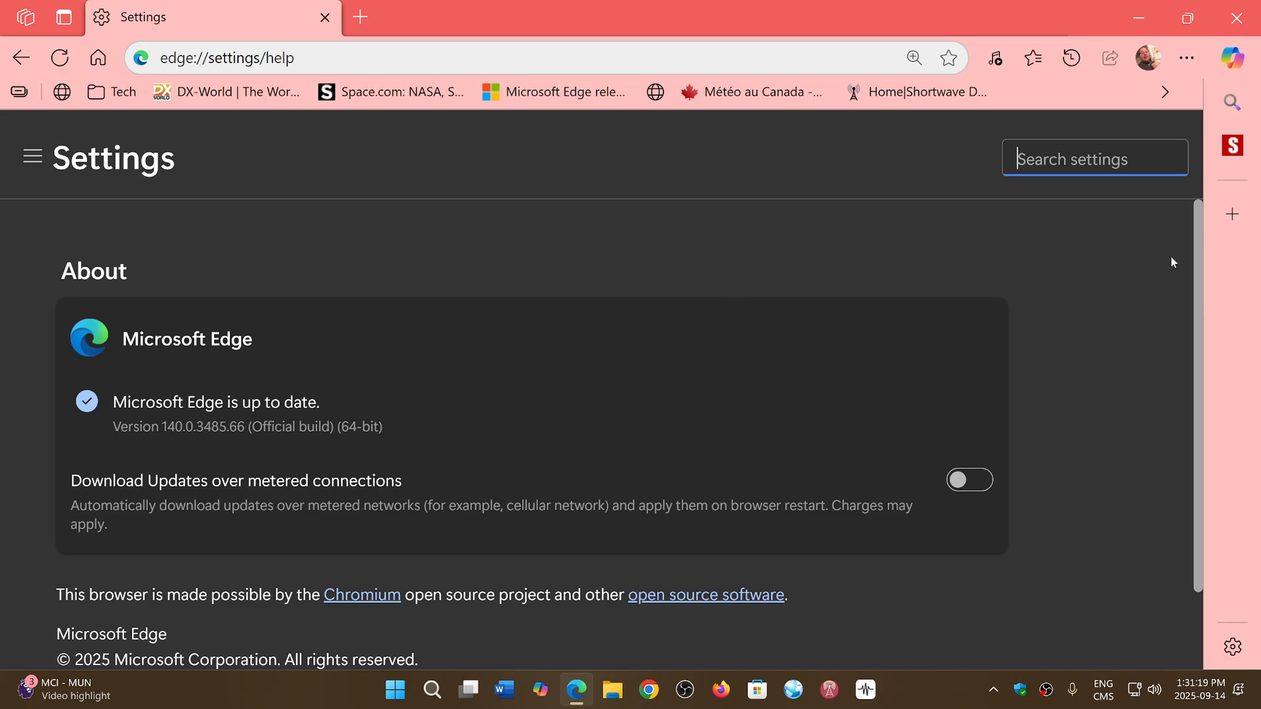
{"action": "mouse_move", "coordinate": [595, 311]}
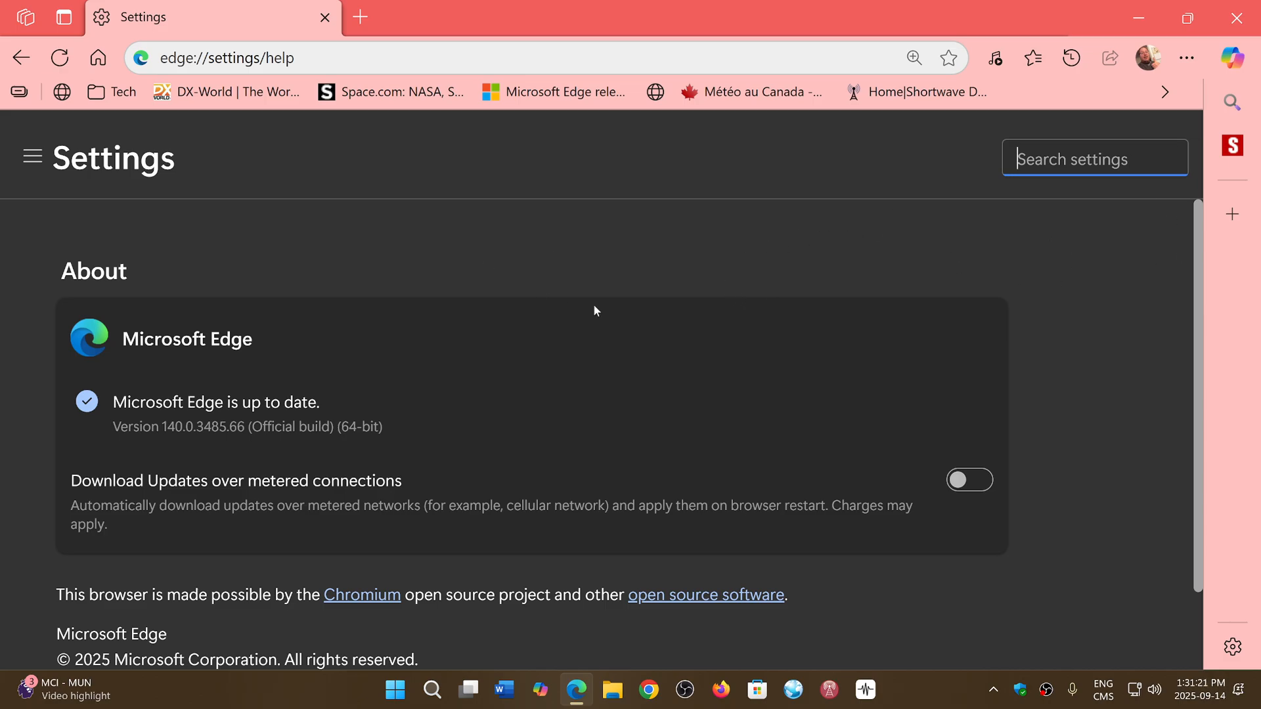